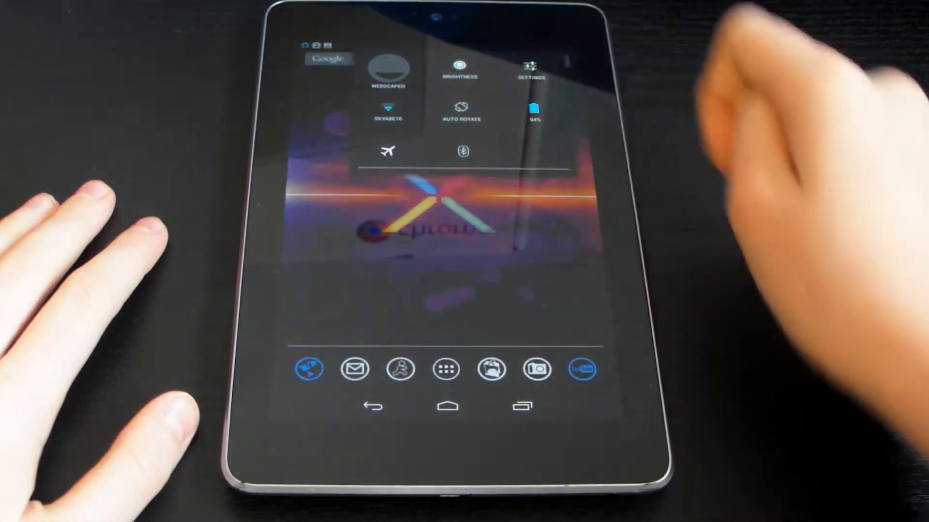
- Open Android Settings from the quick settings panel in the notification shade
left_click(529, 68)
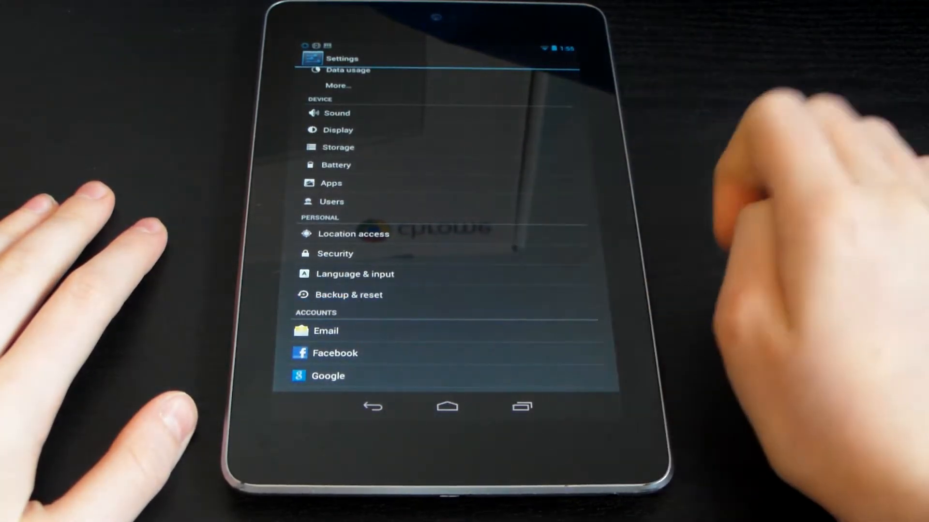
left_click(348, 295)
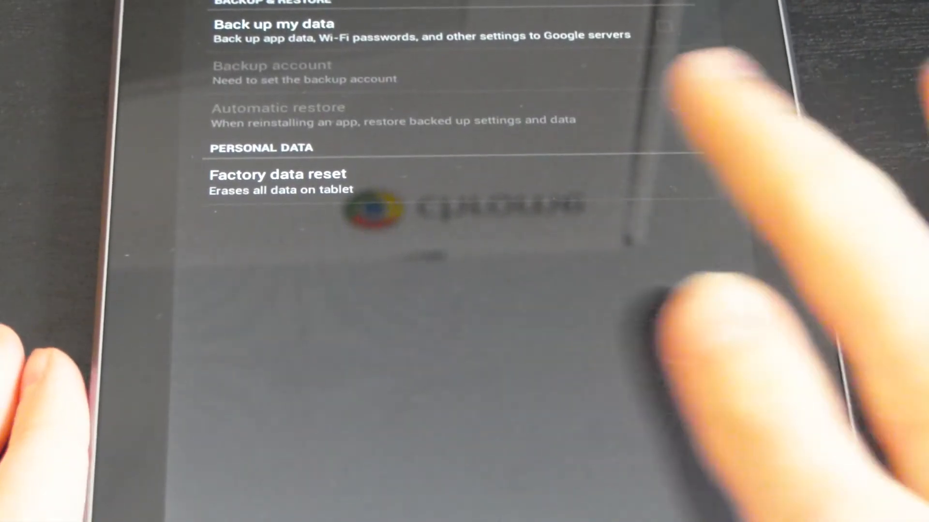
- Run Factory data reset, choose Reset tablet, and confirm Erase everything
left_click(277, 175)
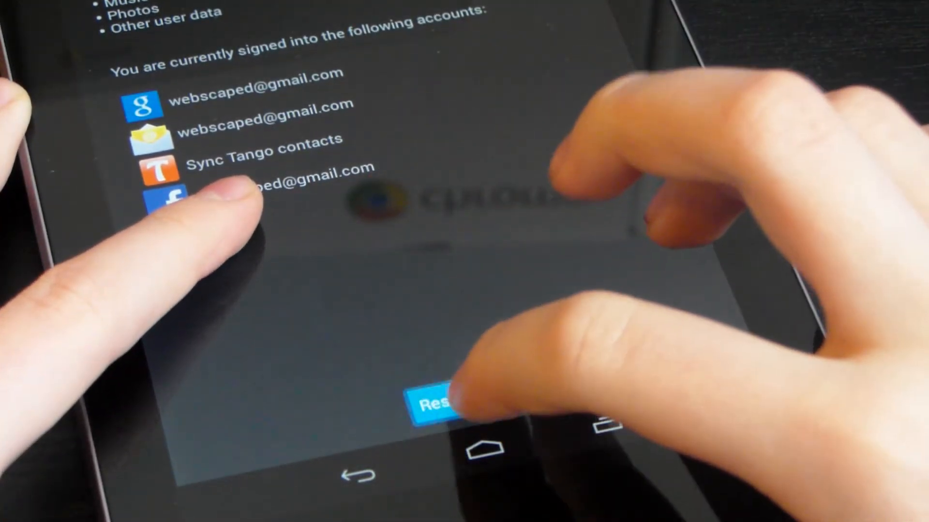
left_click(432, 405)
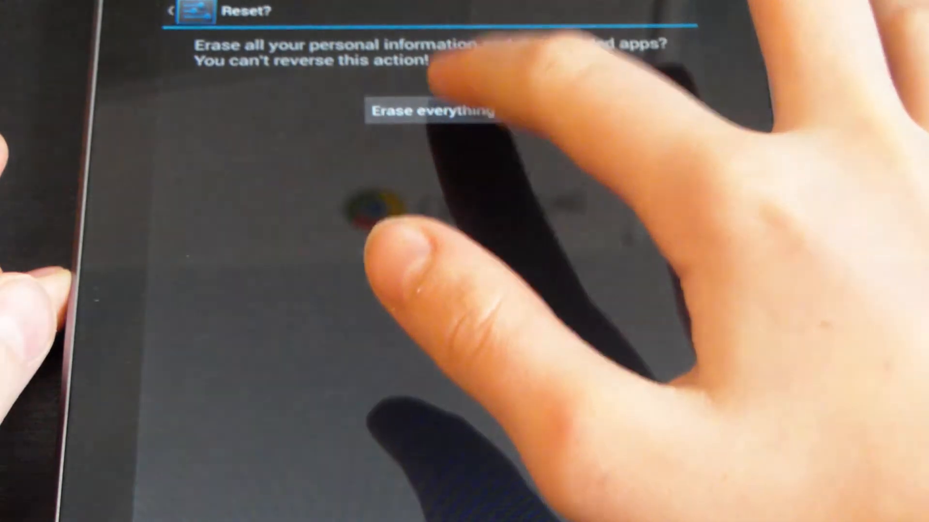
left_click(433, 111)
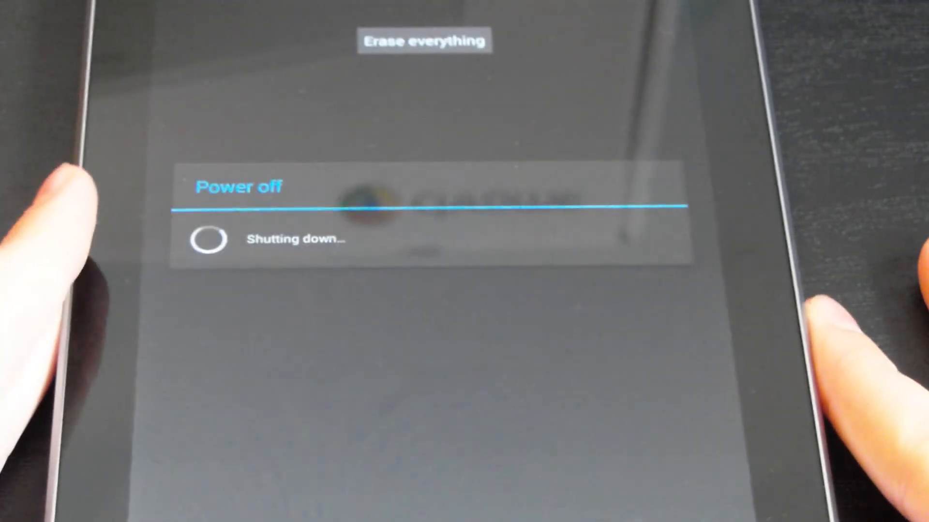